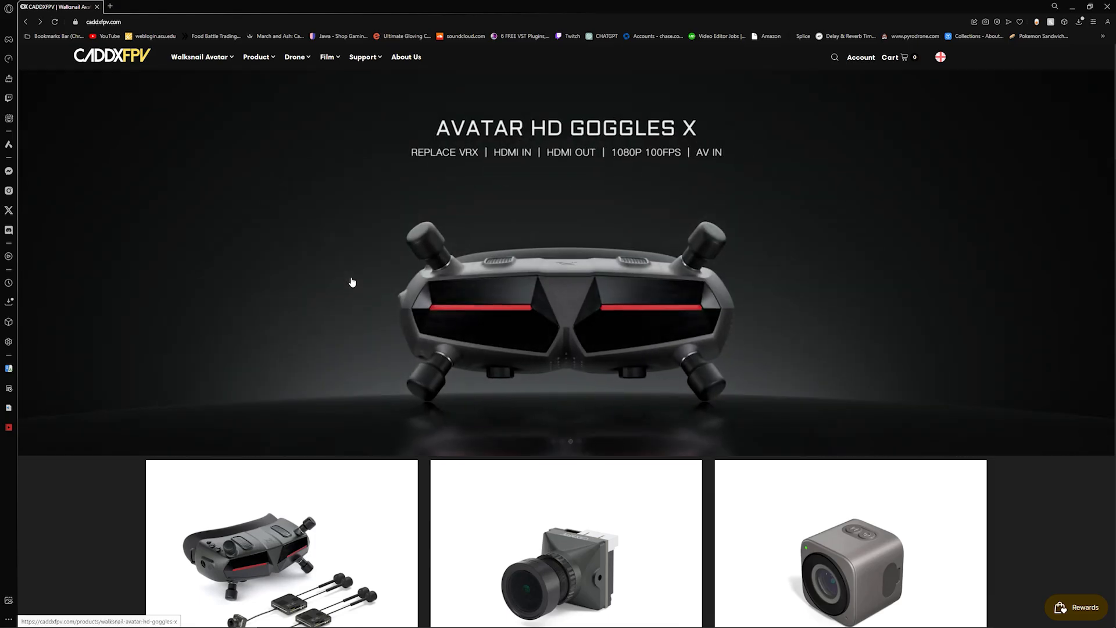
- Reach the page footer and go to the Download Center under Help & Support
scroll("down", 3)
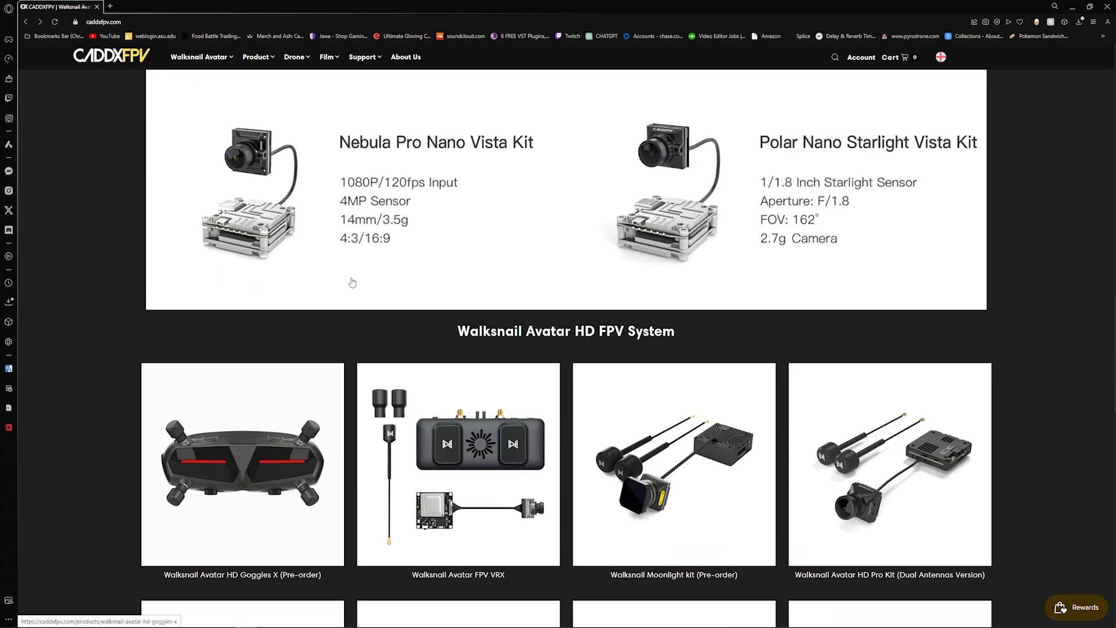
scroll("down", 3)
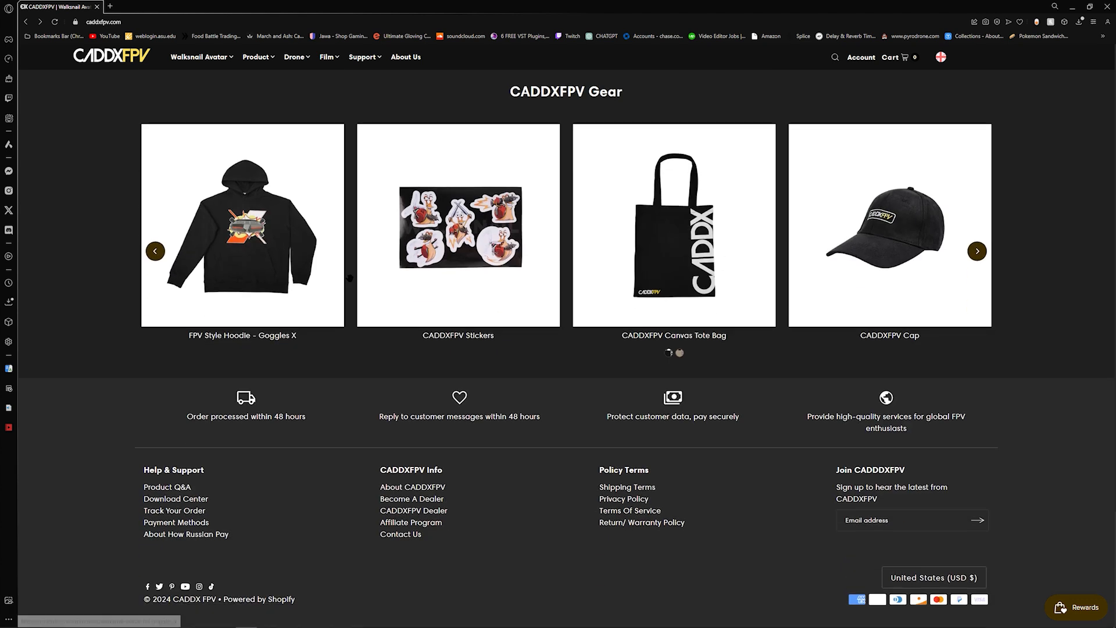
mouse_move(176, 499)
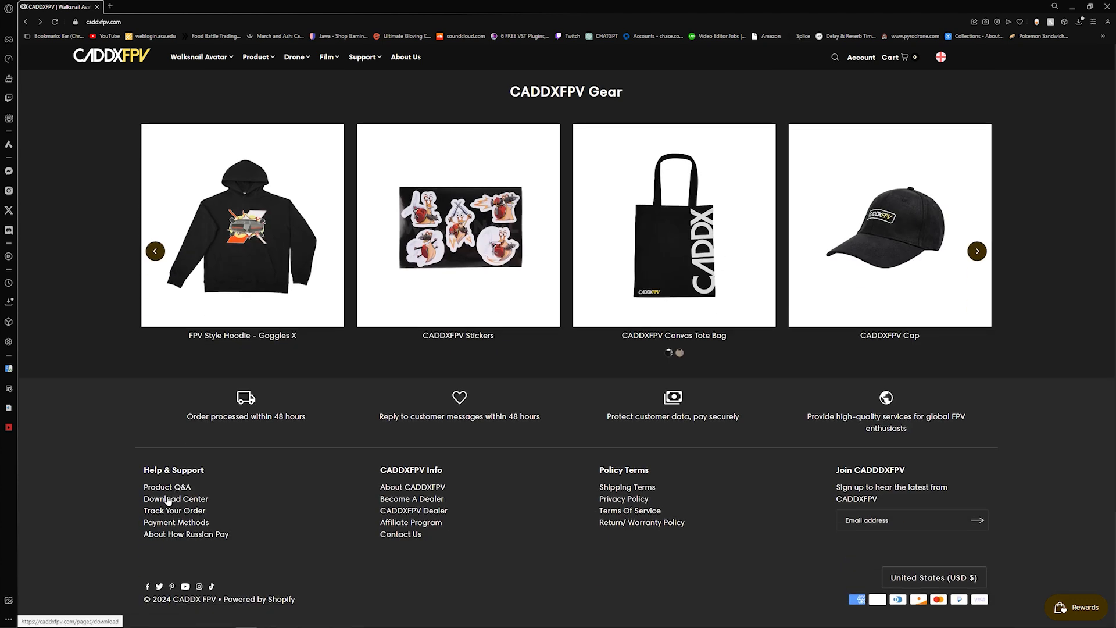
left_click(176, 499)
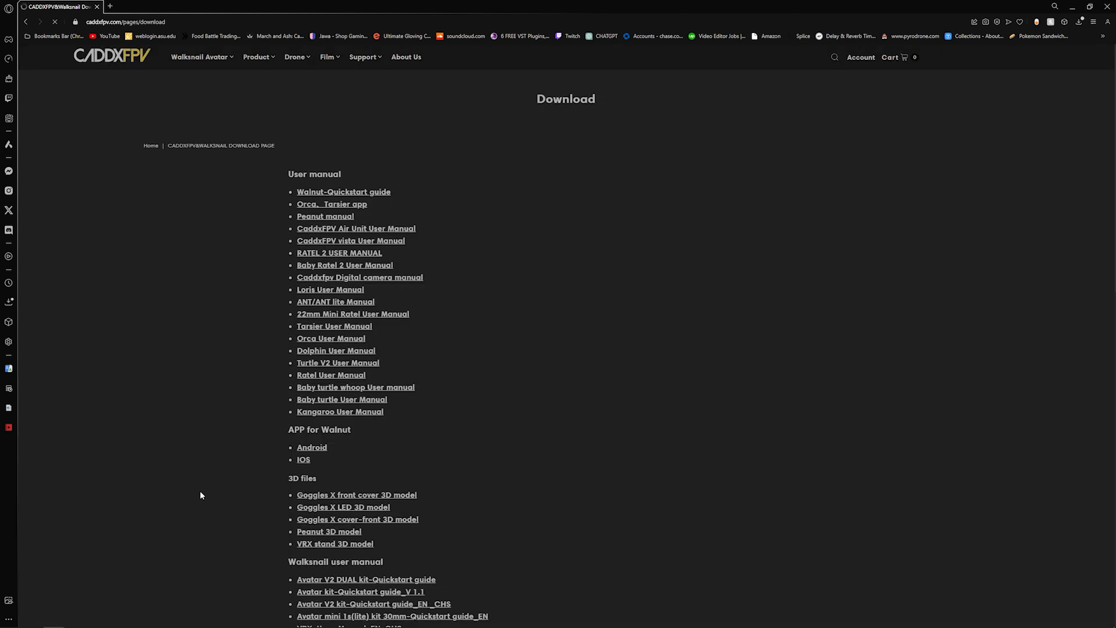
- Follow the Avatar 37.42.3_stable firmware link in the Firmware section to its Google Drive page
scroll("down", 3)
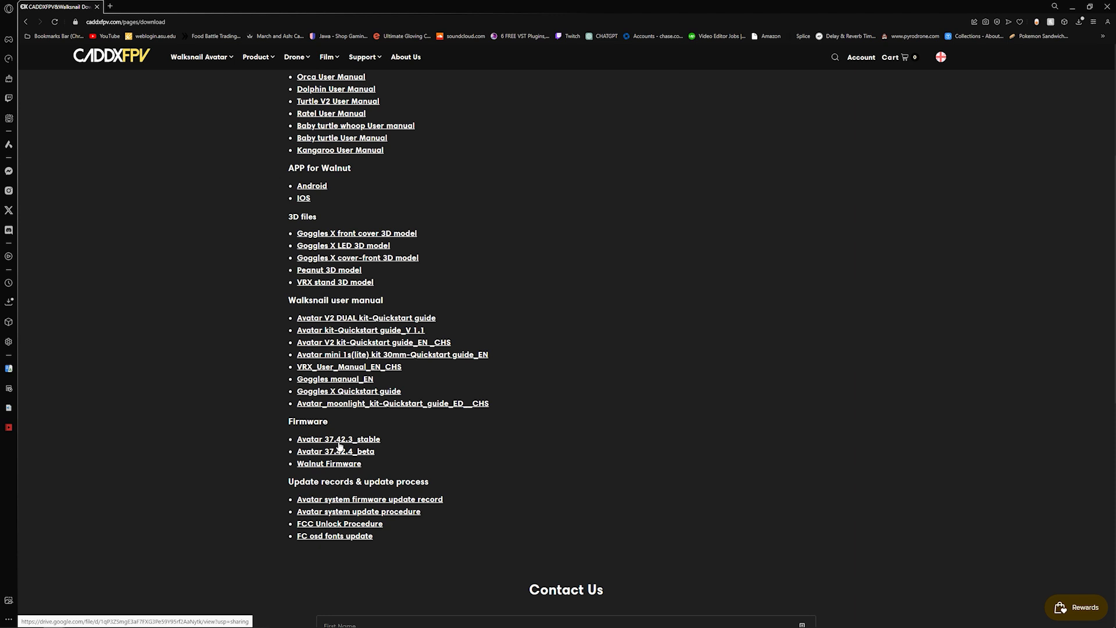
mouse_move(341, 441)
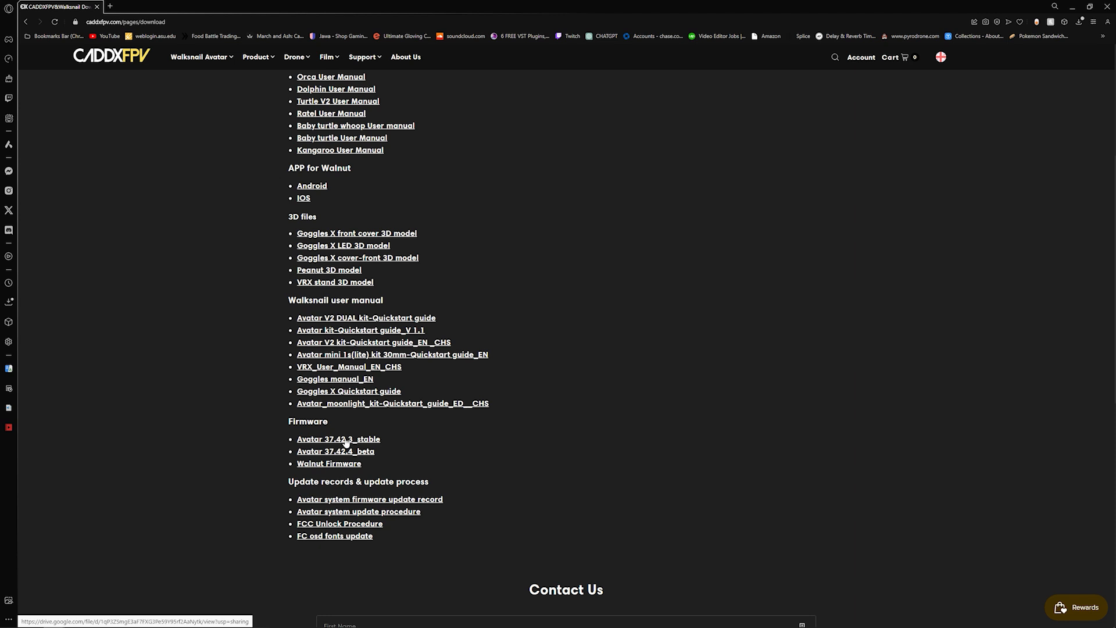
mouse_move(335, 451)
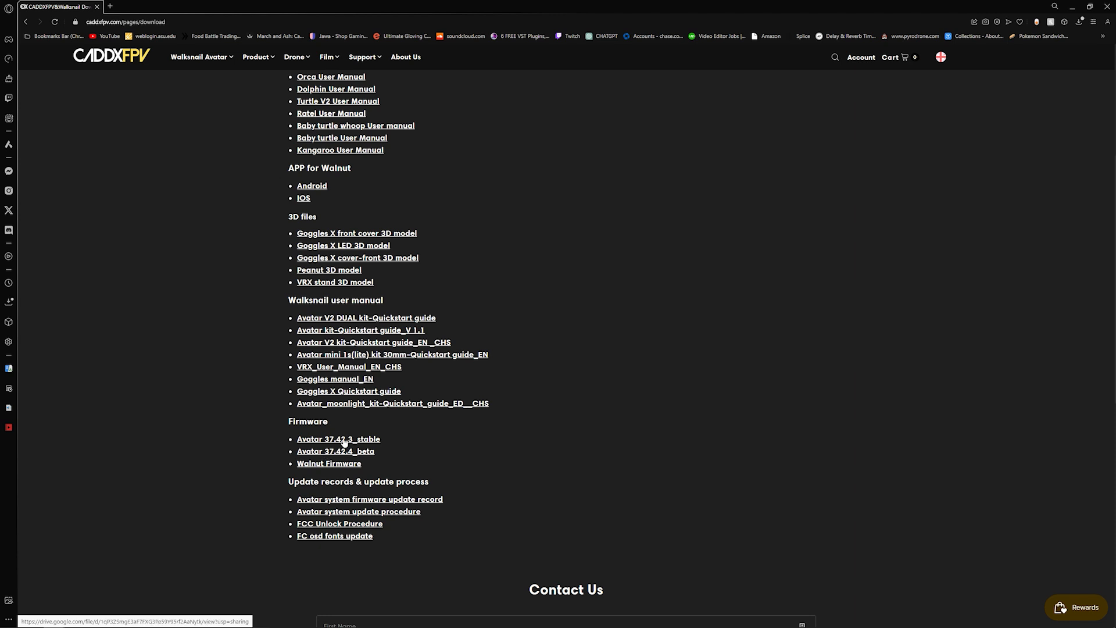
left_click(339, 439)
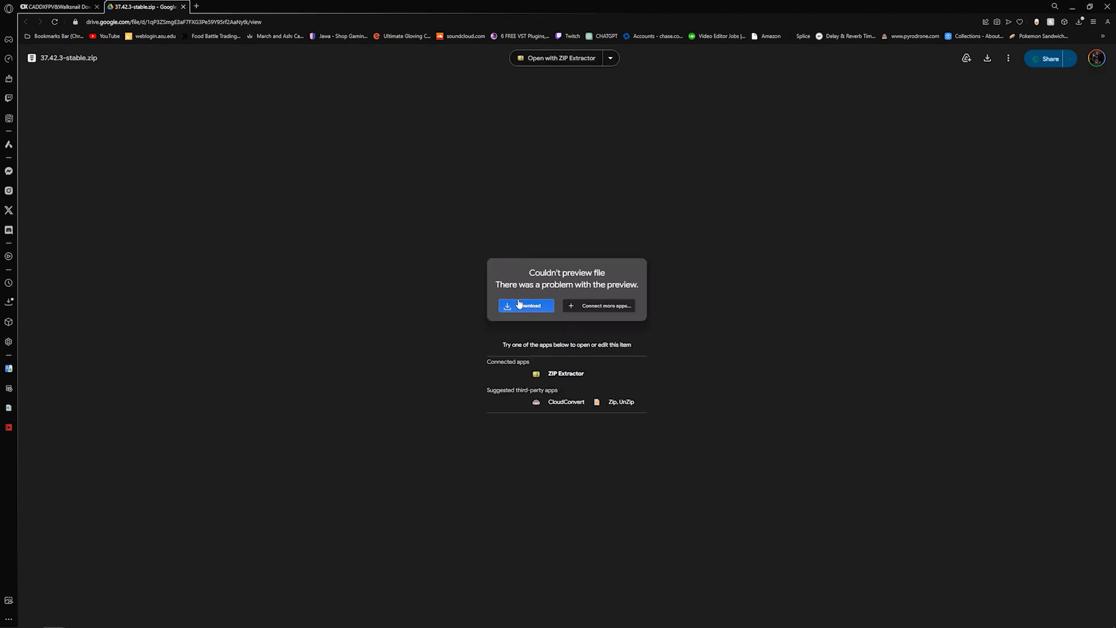
- Download the 191M 37.42.3-stable.zip archive, confirming Download anyway past the virus-scan warning
left_click(526, 306)
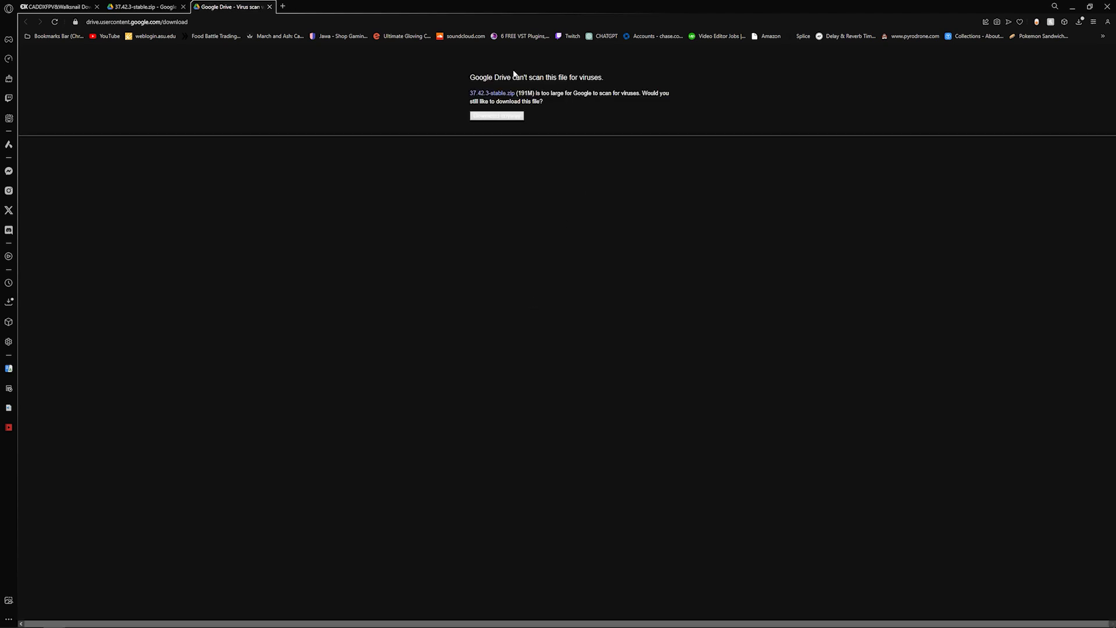
mouse_move(548, 85)
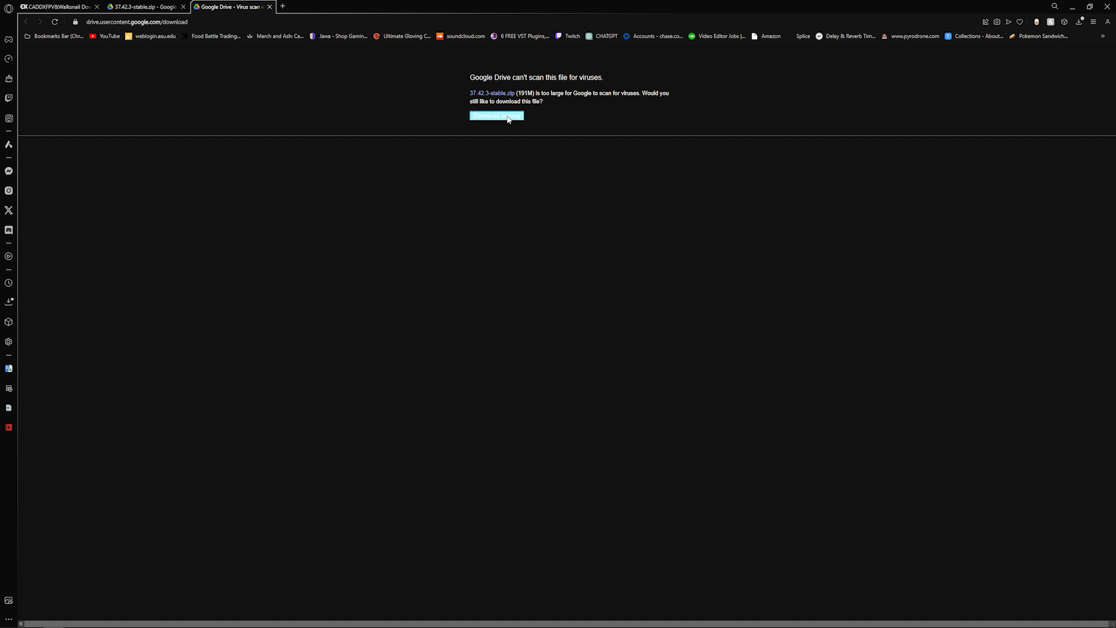
left_click(496, 116)
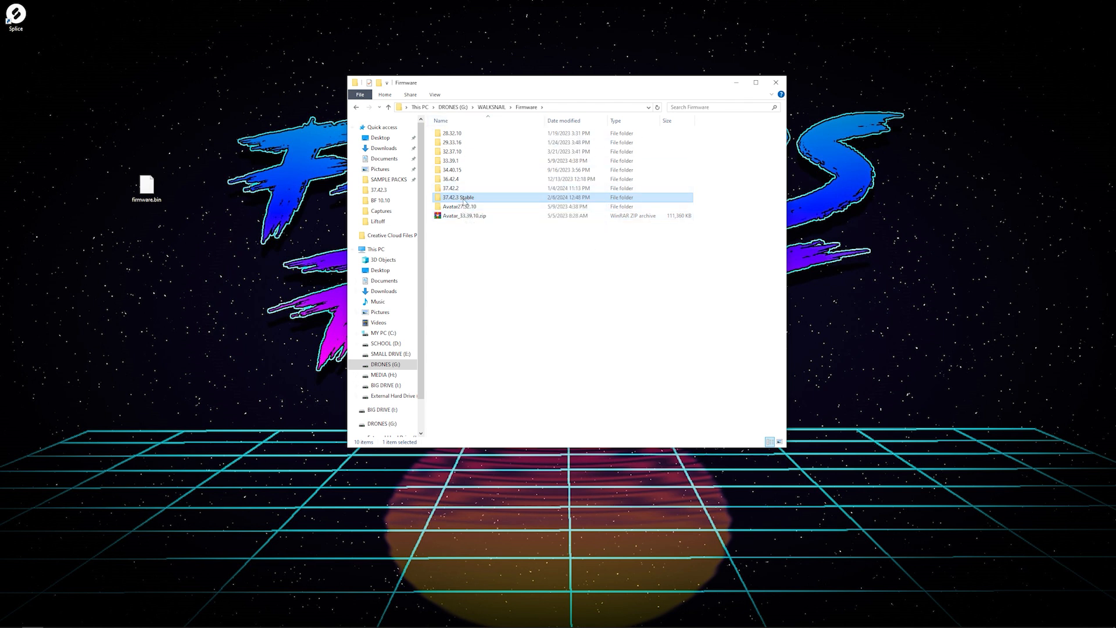
mouse_move(462, 197)
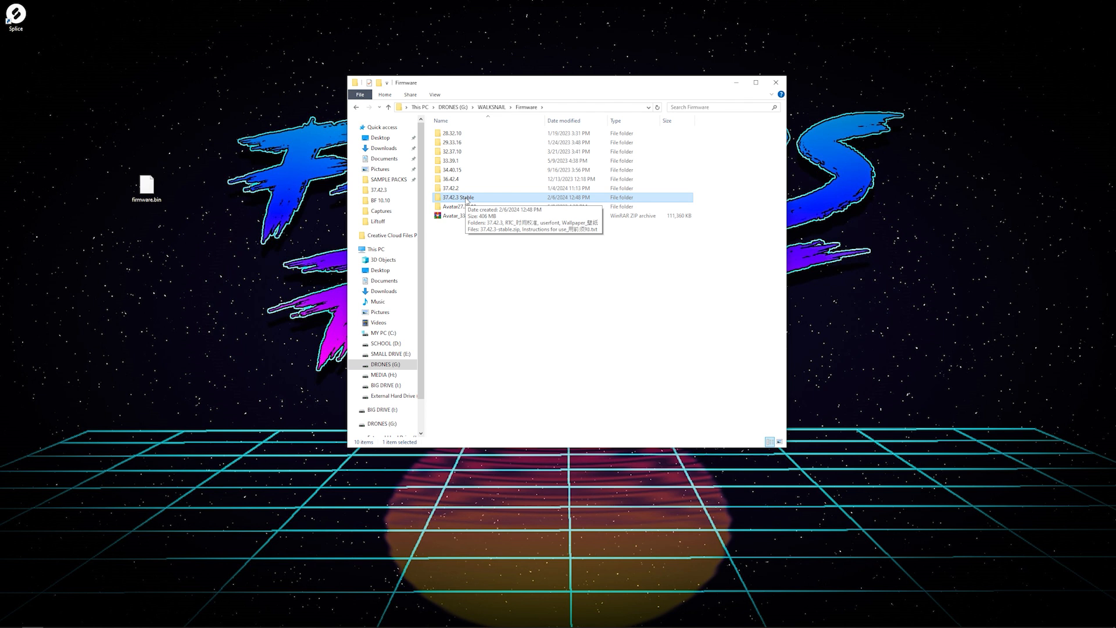
- Enter the 37.42.3 Stable and 37.42.3 folders and view the Read me .jpg mapping firmware files to devices
double_click(457, 198)
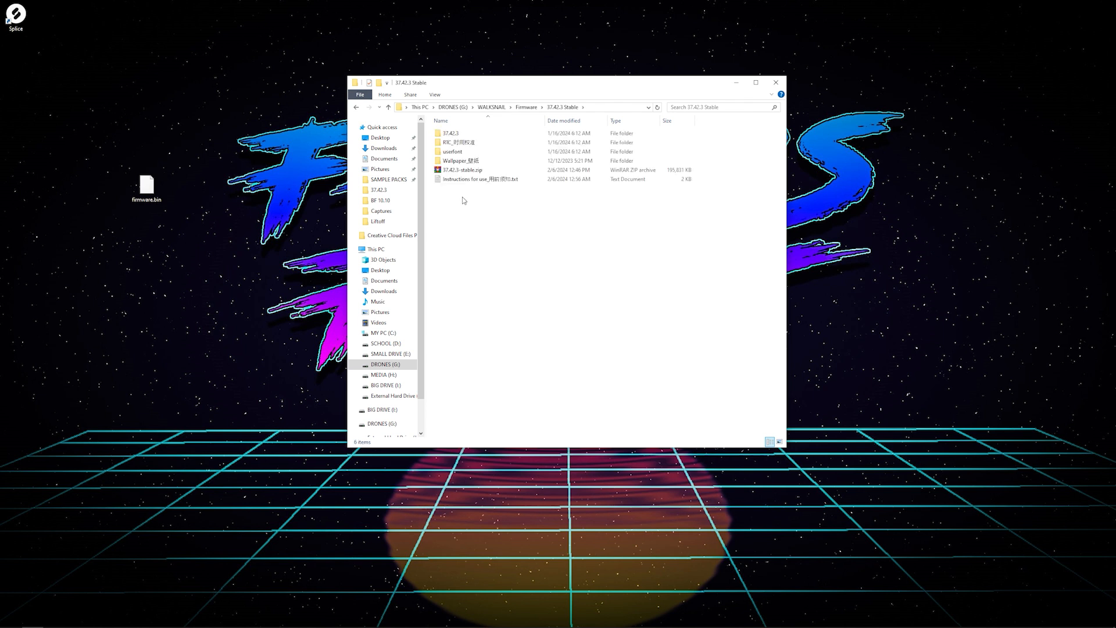
mouse_move(481, 179)
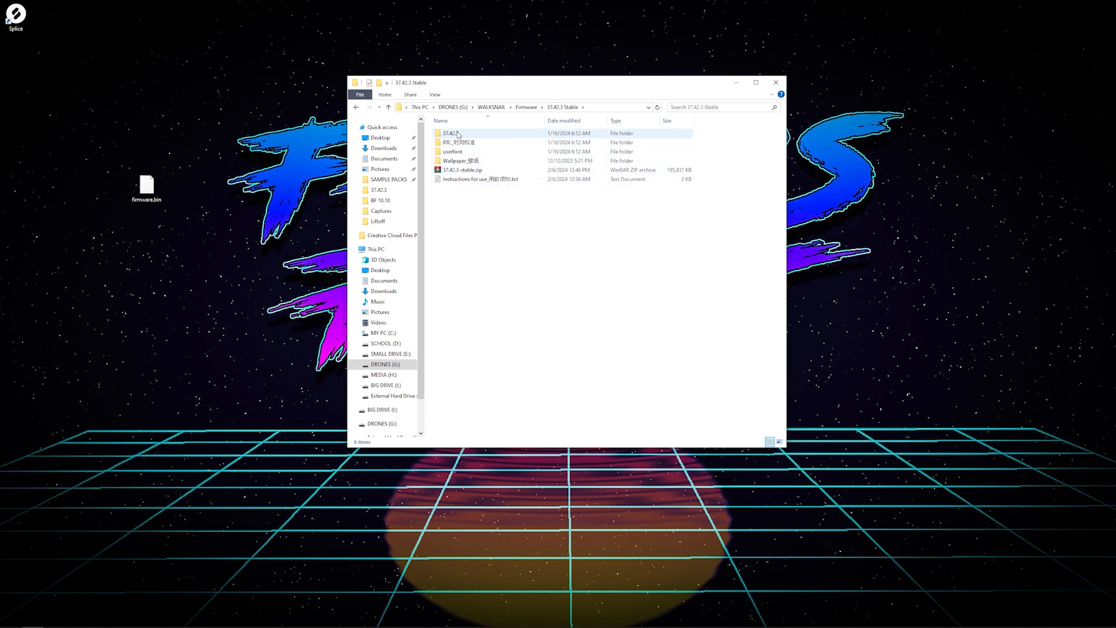
mouse_move(449, 133)
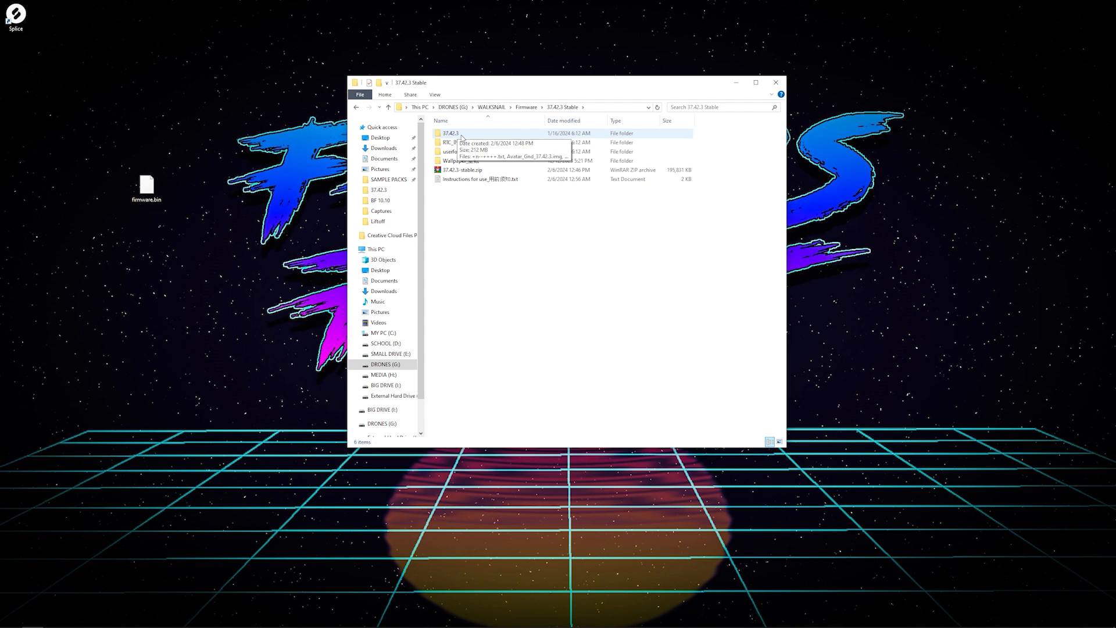
double_click(449, 133)
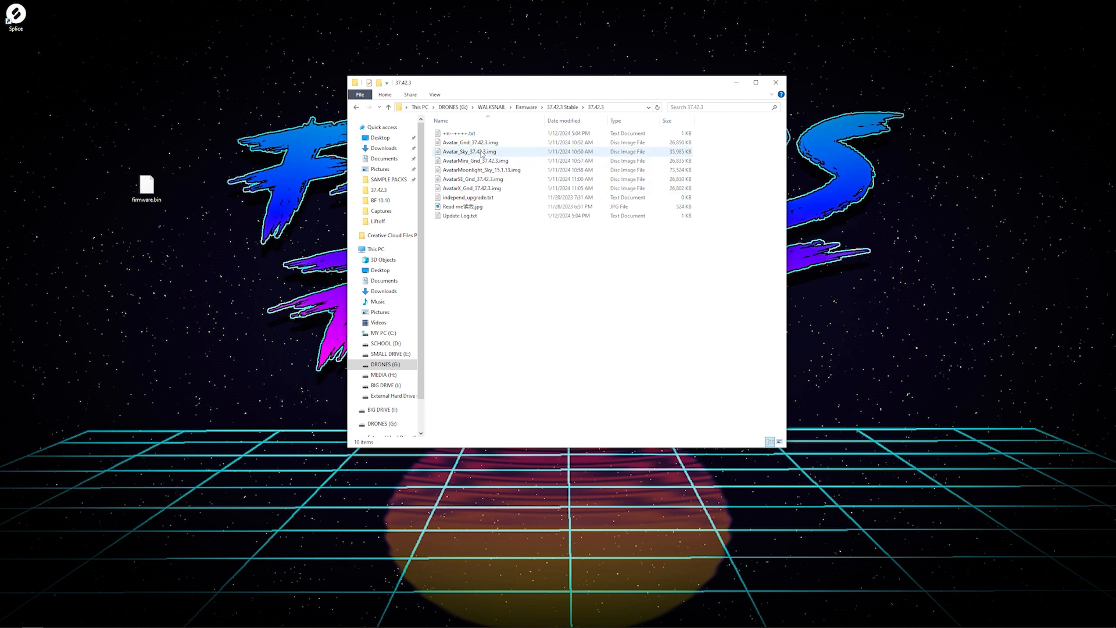
left_click(464, 207)
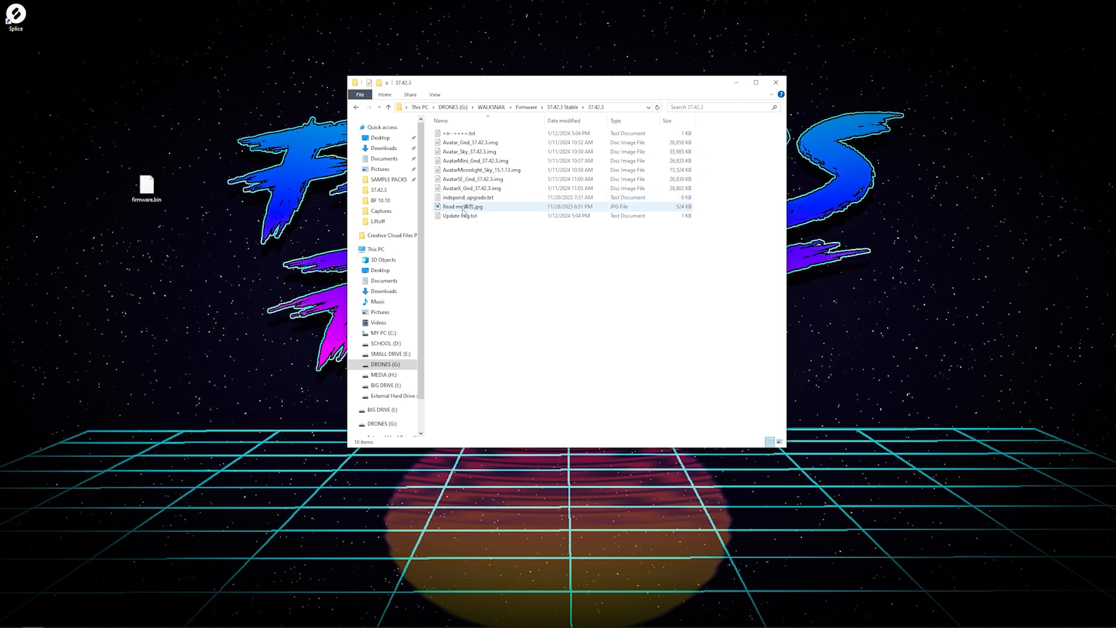
mouse_move(462, 207)
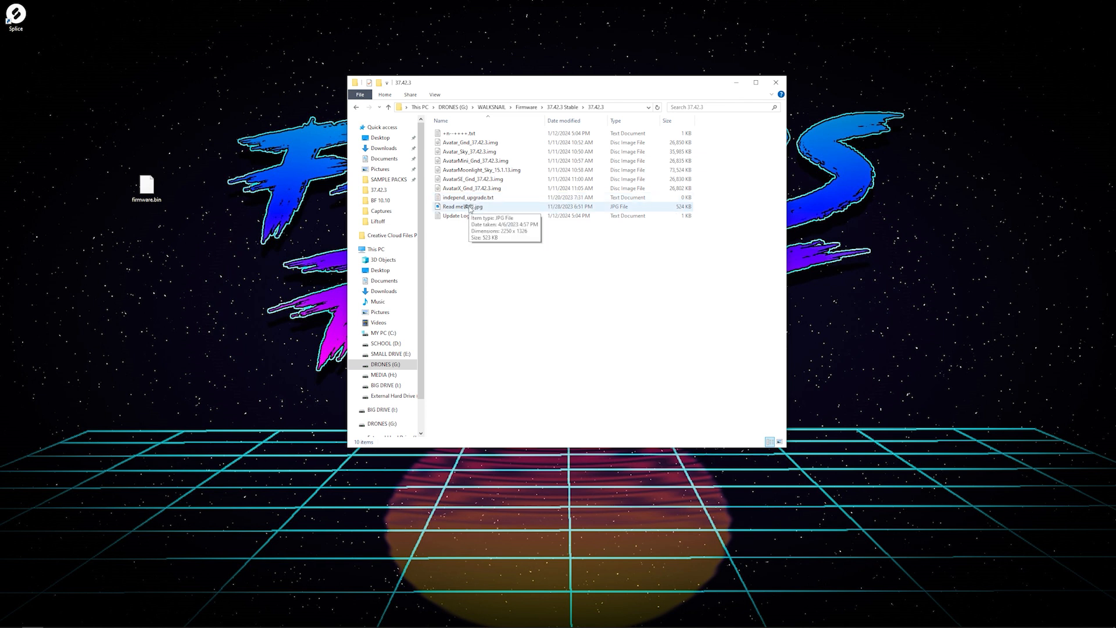
double_click(460, 207)
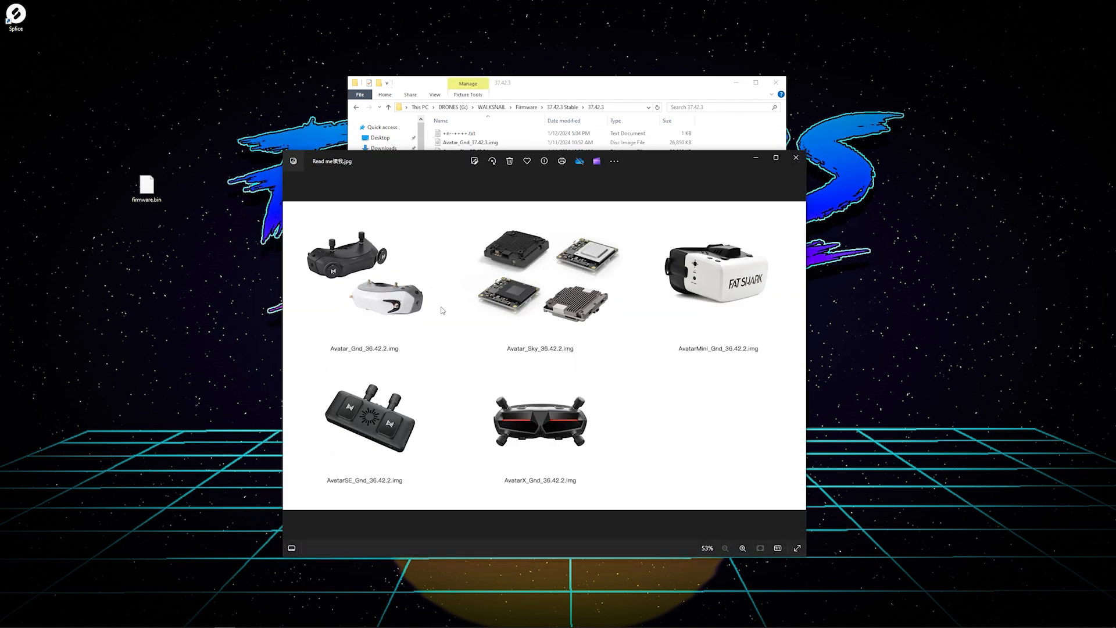
mouse_move(345, 354)
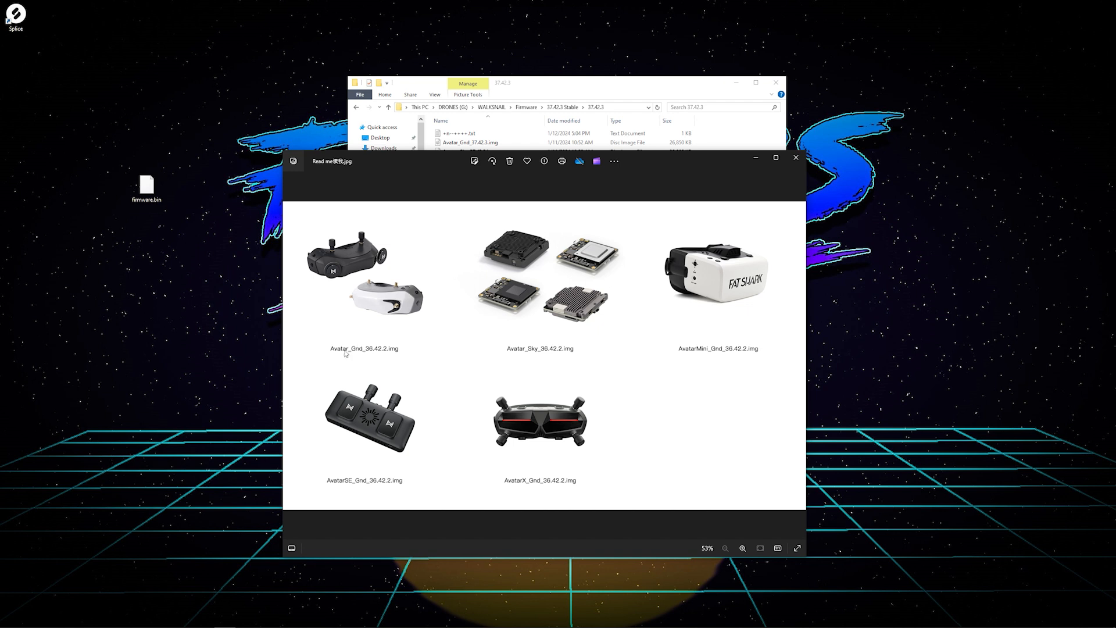
mouse_move(372, 349)
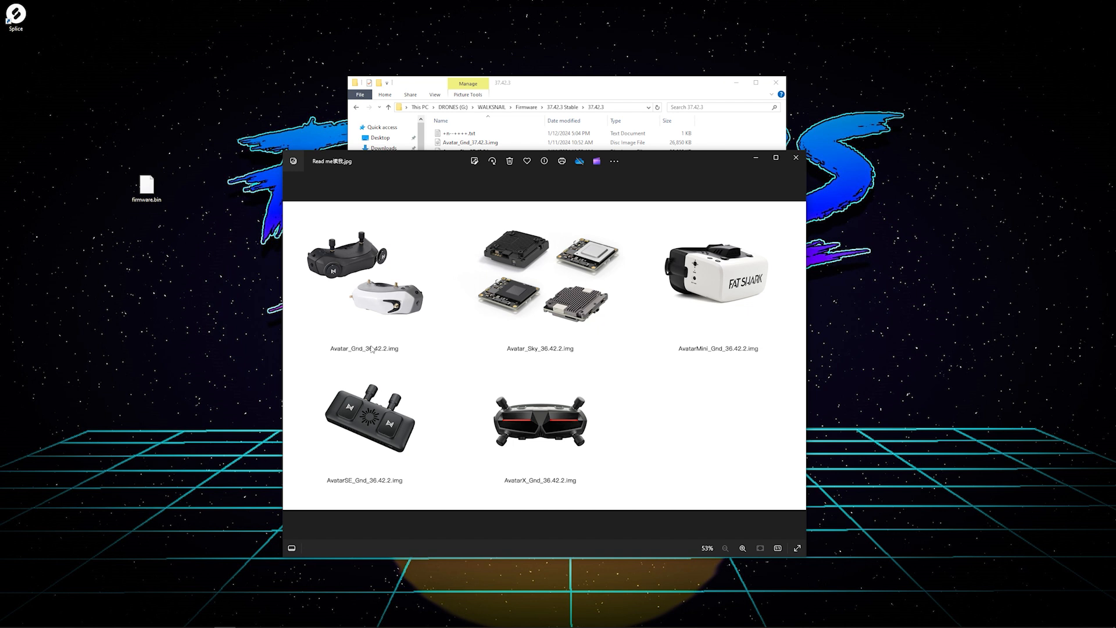
mouse_move(499, 376)
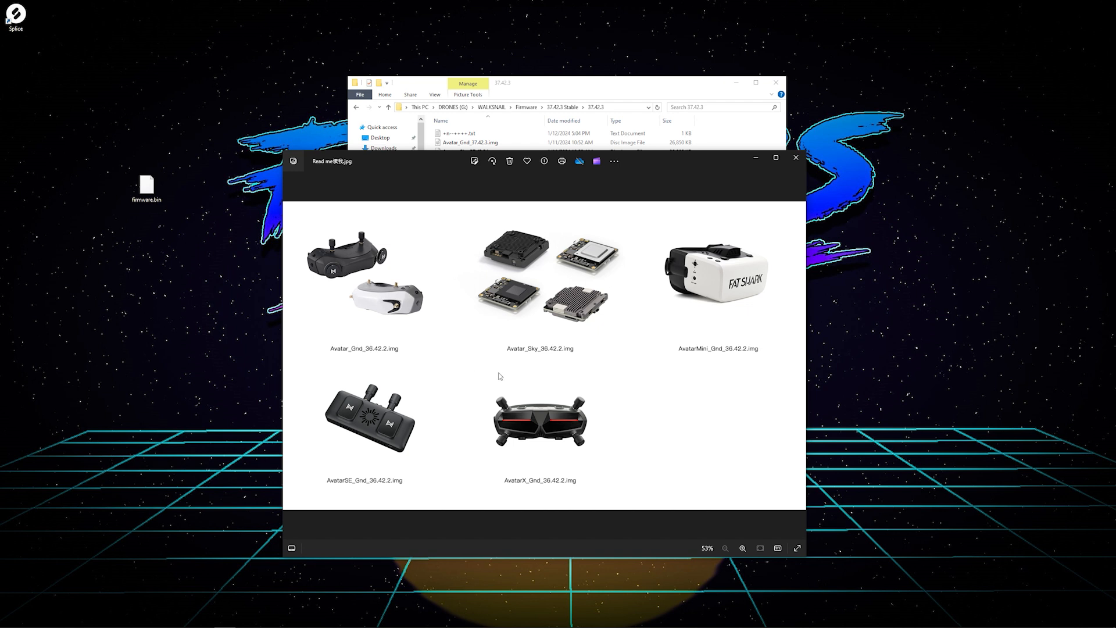
mouse_move(521, 296)
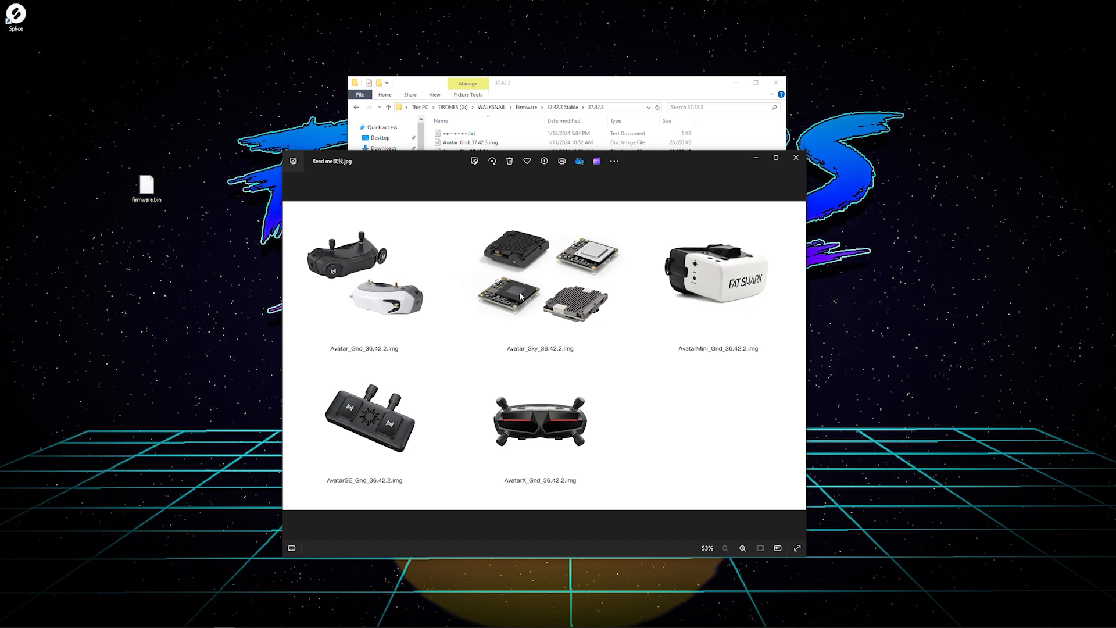
mouse_move(715, 355)
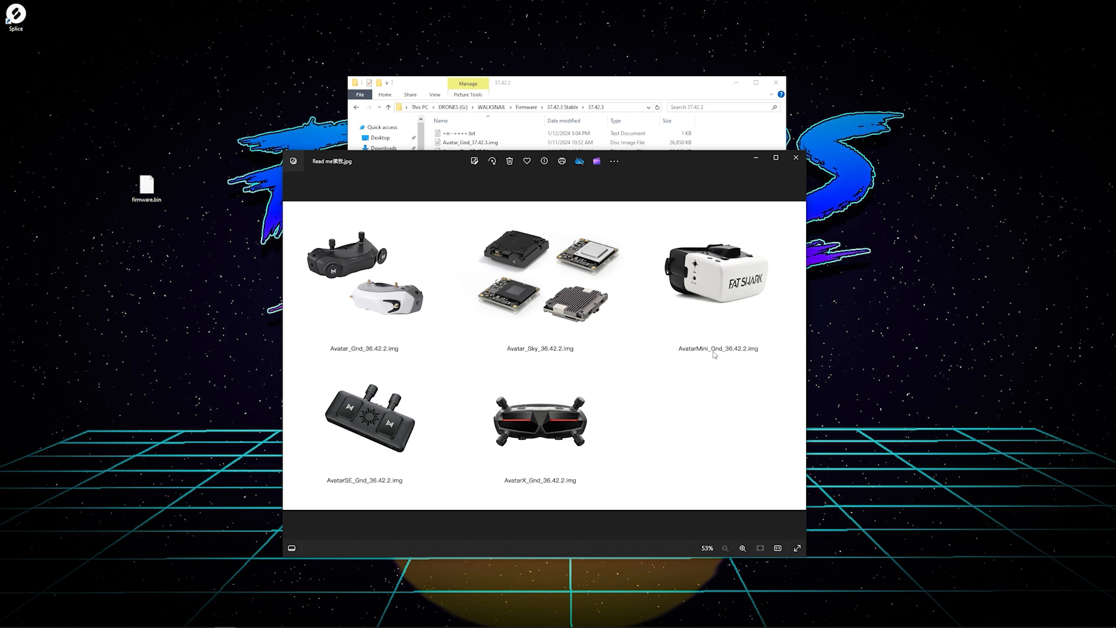
mouse_move(364, 467)
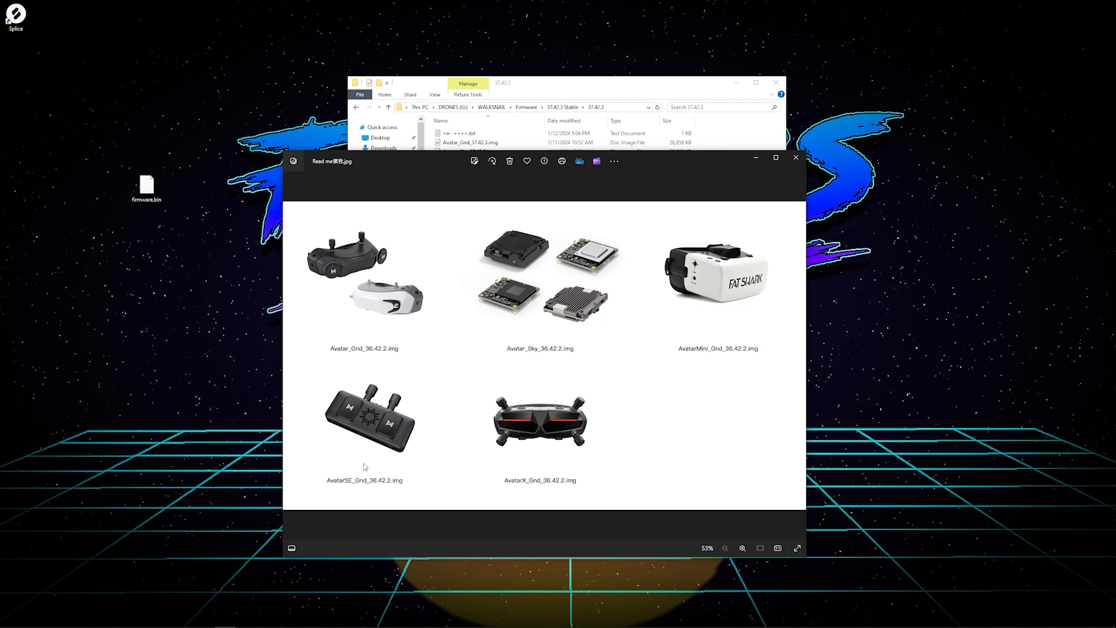
mouse_move(358, 483)
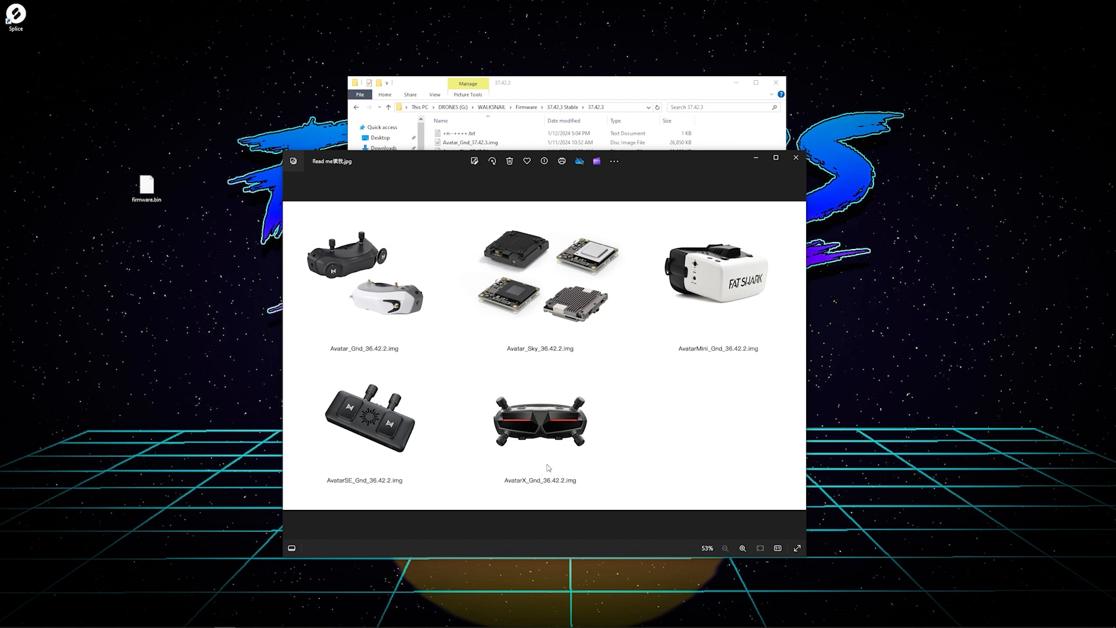
mouse_move(791, 174)
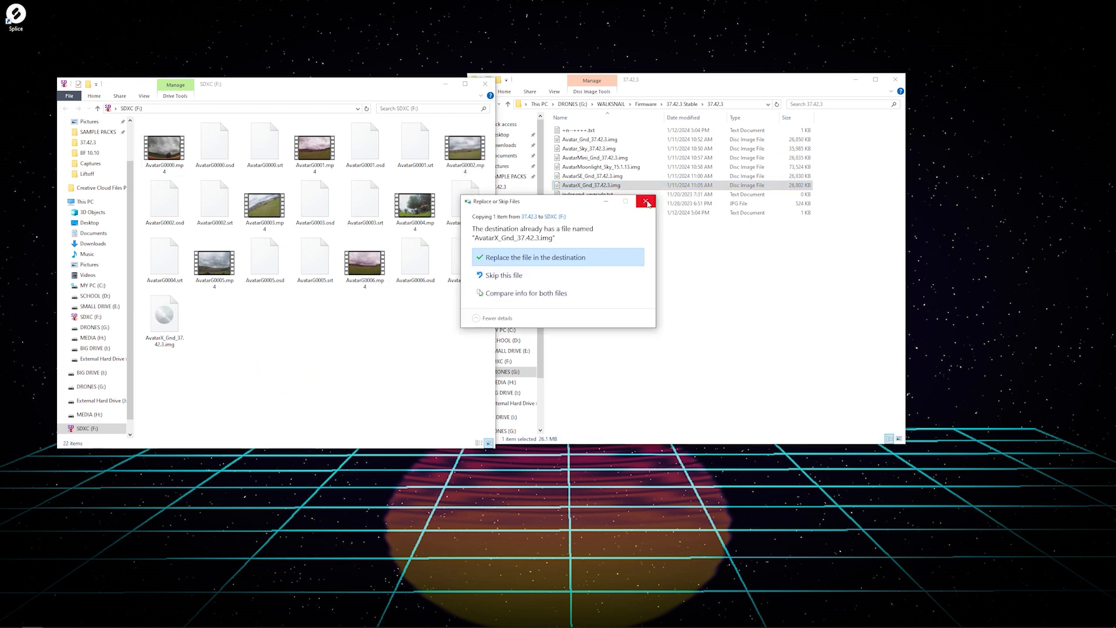
mouse_move(646, 203)
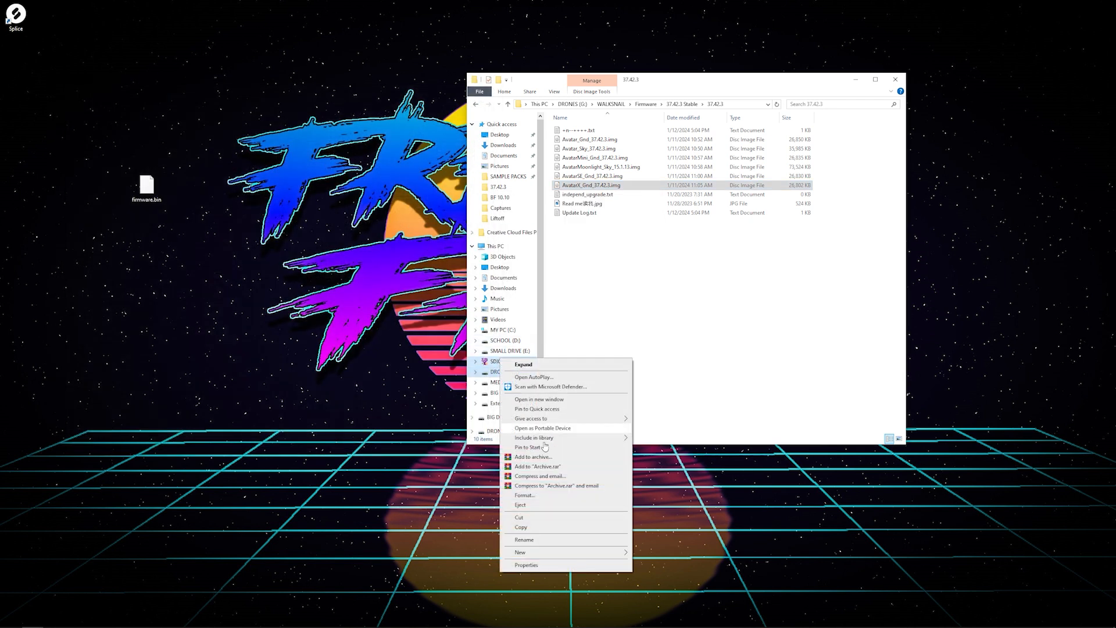
mouse_move(526, 506)
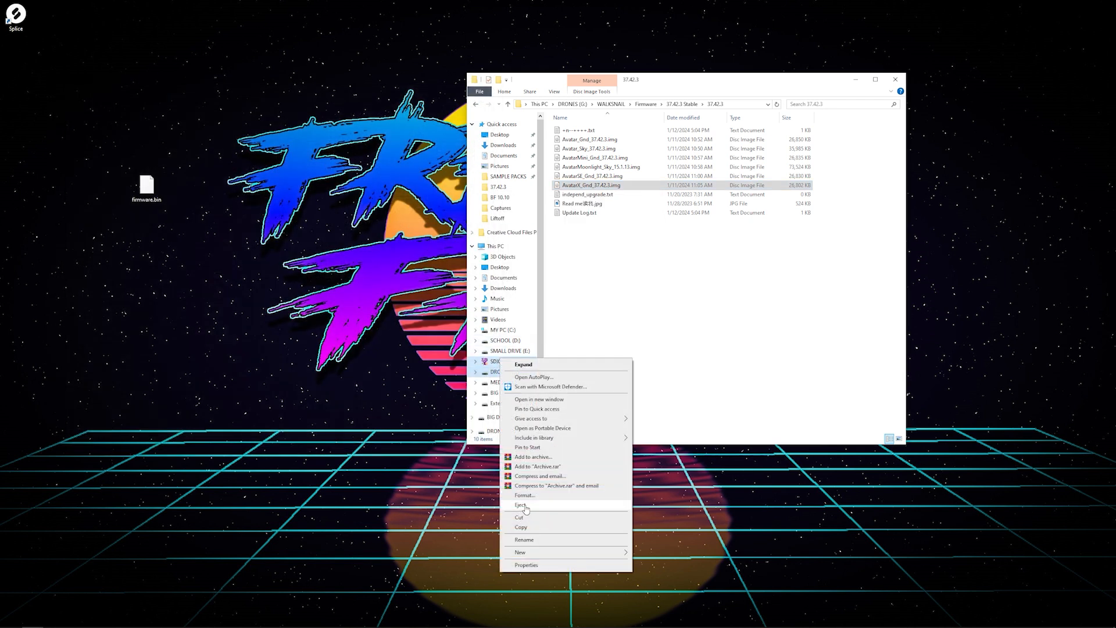